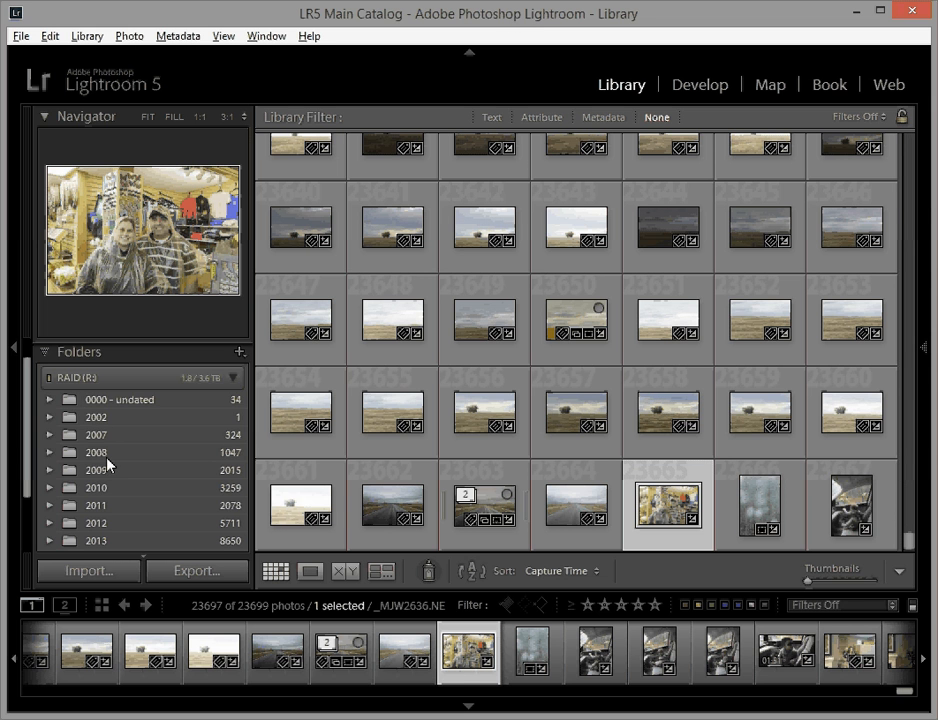
pyautogui.moveTo(110, 504)
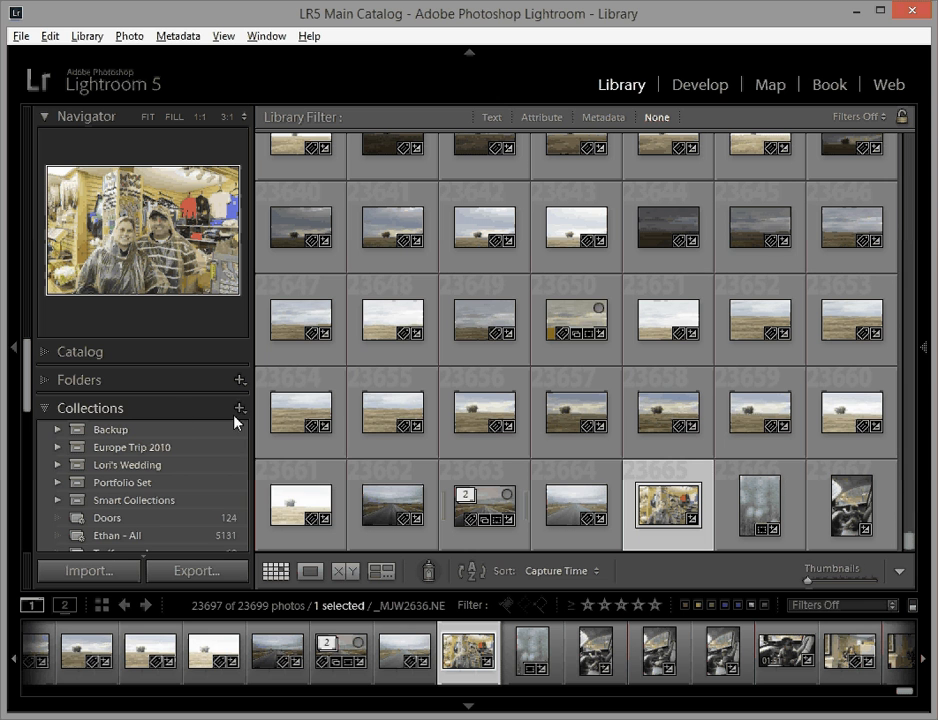
# Step: Create a new empty collection set named 'By Date' in the Collections panel
pyautogui.click(240, 408)
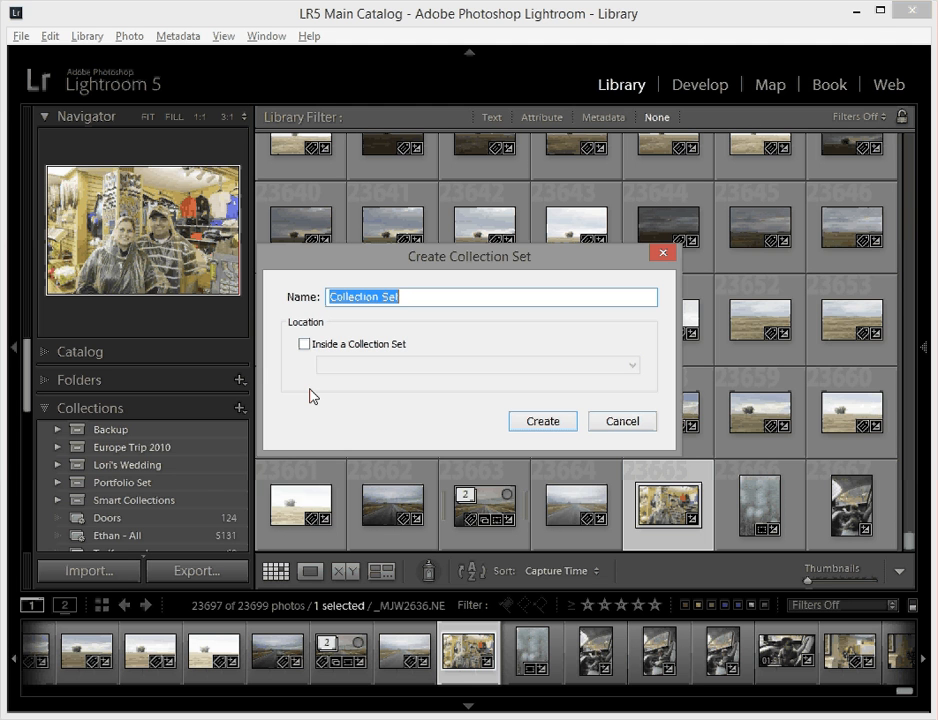
pyautogui.click(542, 420)
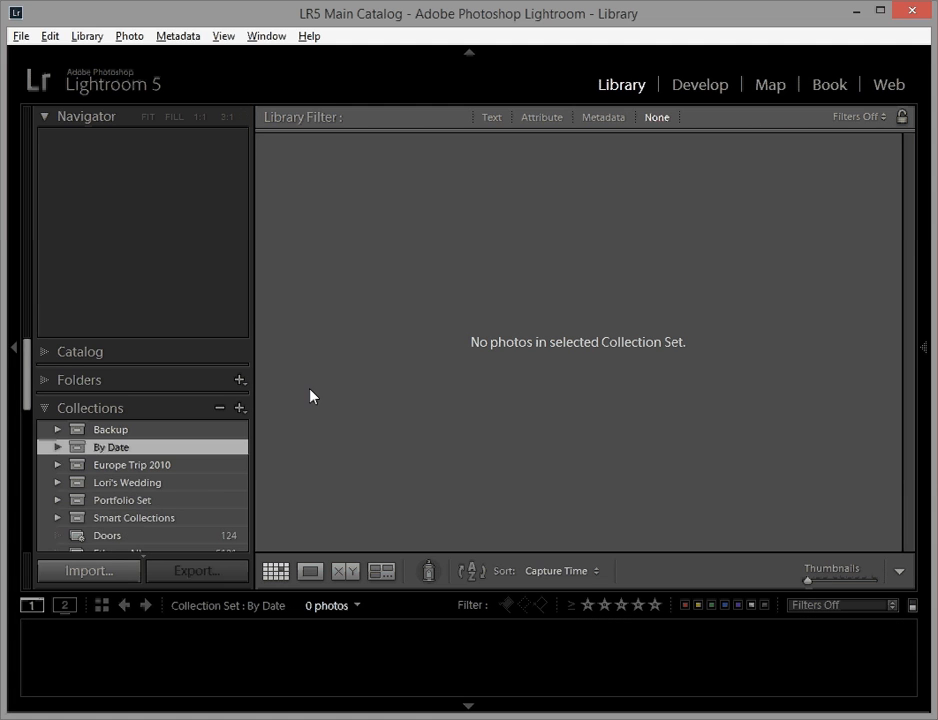
# Step: Start a smart collection named 'Last 7 days' placed inside the By Date set
pyautogui.rightClick(112, 448)
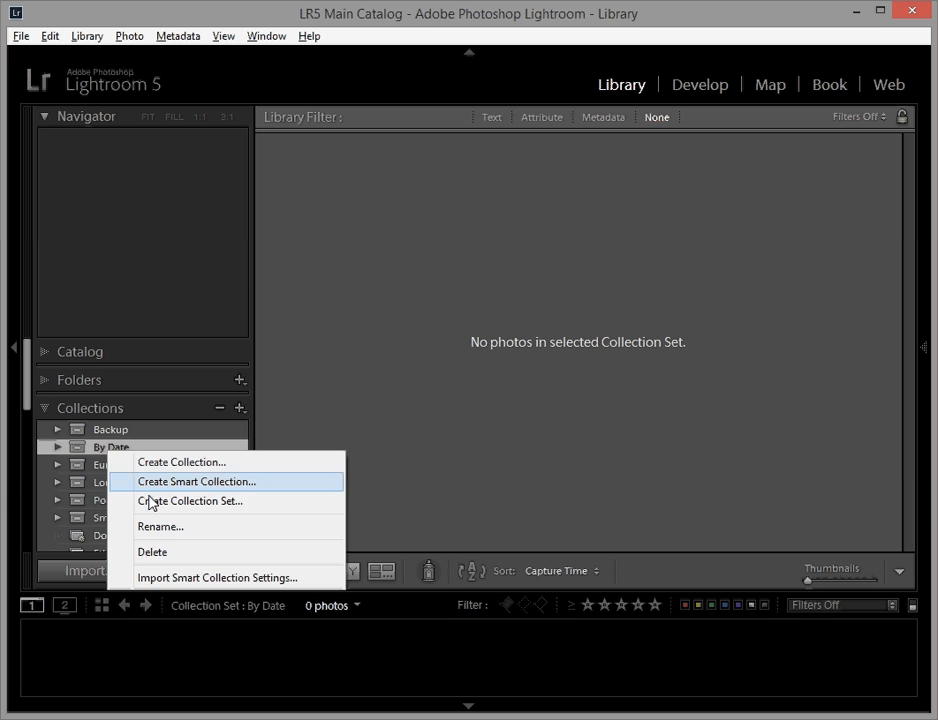
pyautogui.moveTo(158, 488)
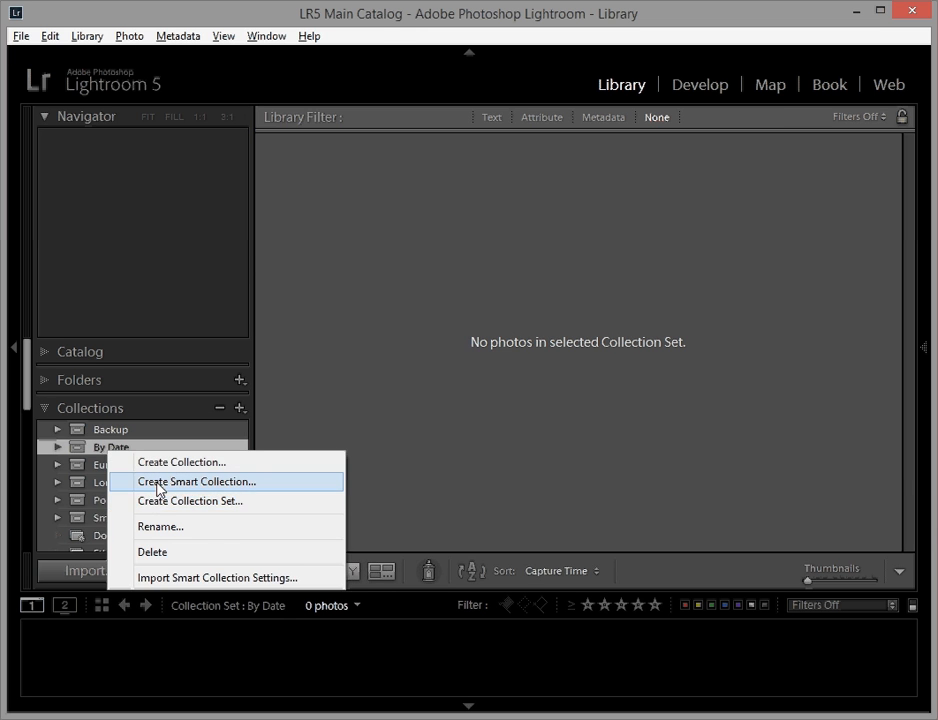
pyautogui.click(196, 480)
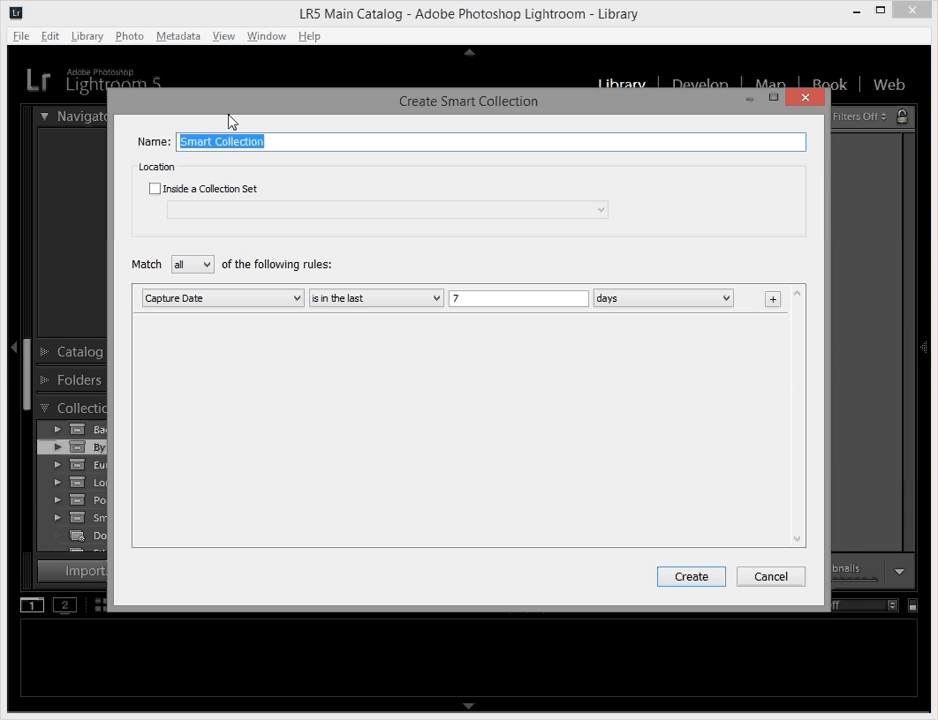
pyautogui.write('Last 7')
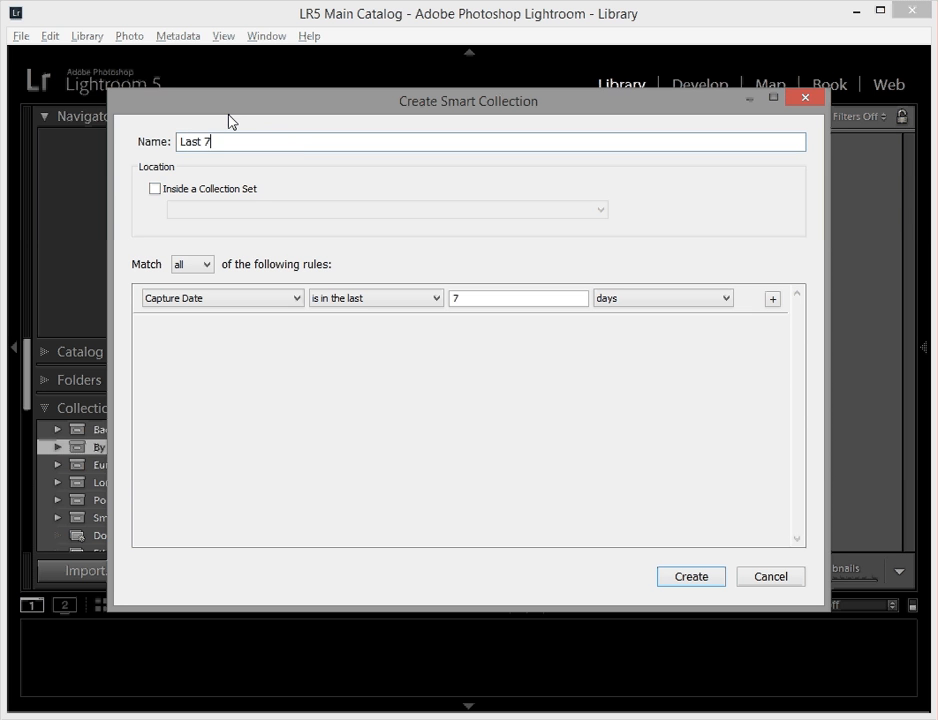
pyautogui.write('days')
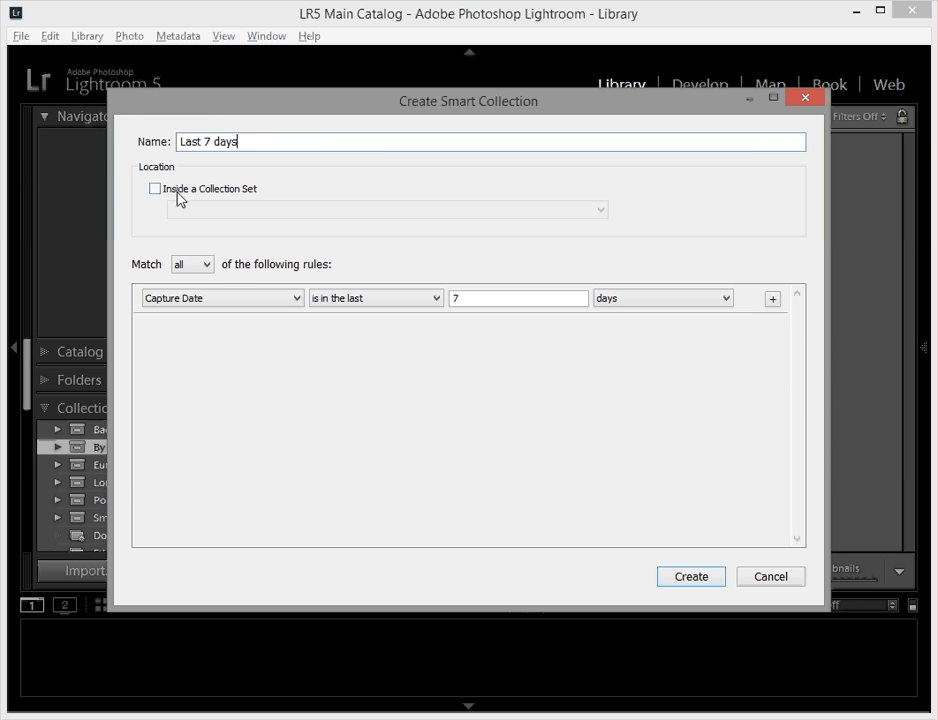
pyautogui.click(156, 188)
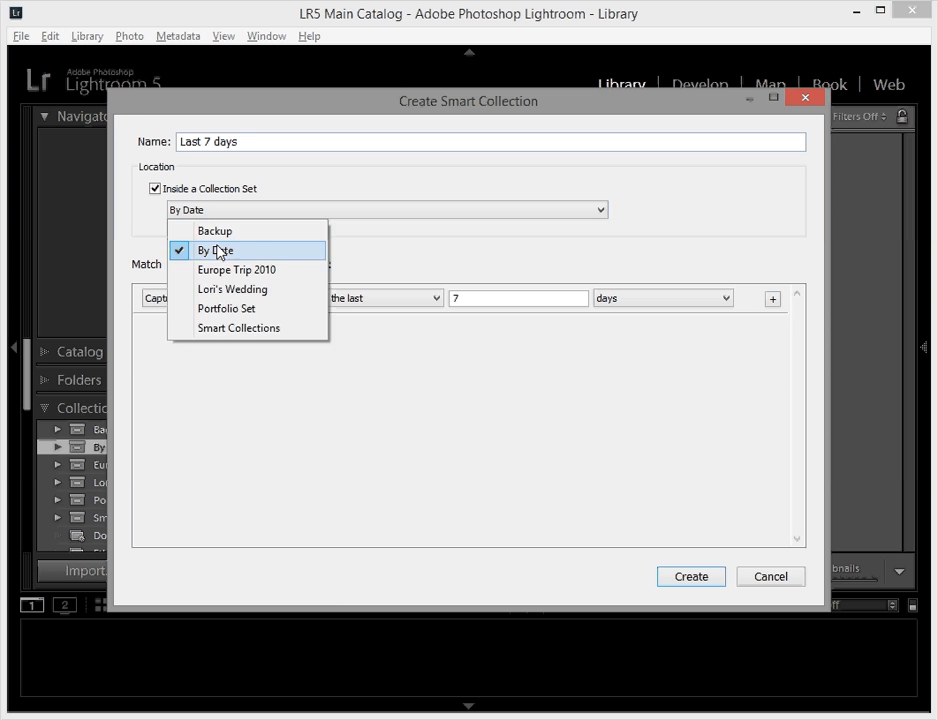
pyautogui.click(214, 250)
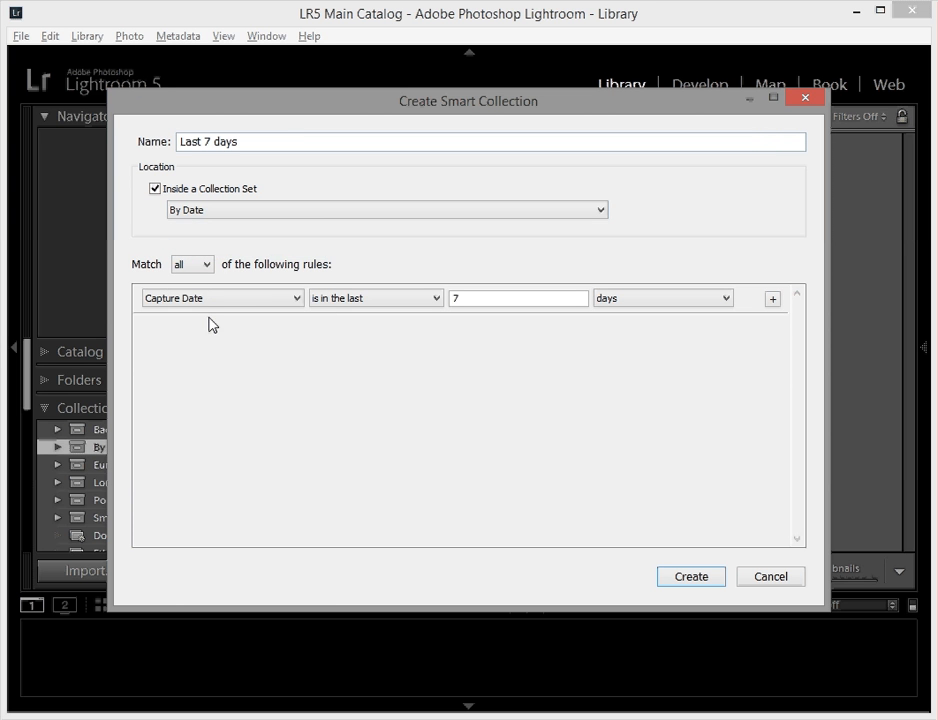
# Step: Set the rule to Capture Date is in the last 7 days and create the collection
pyautogui.click(220, 296)
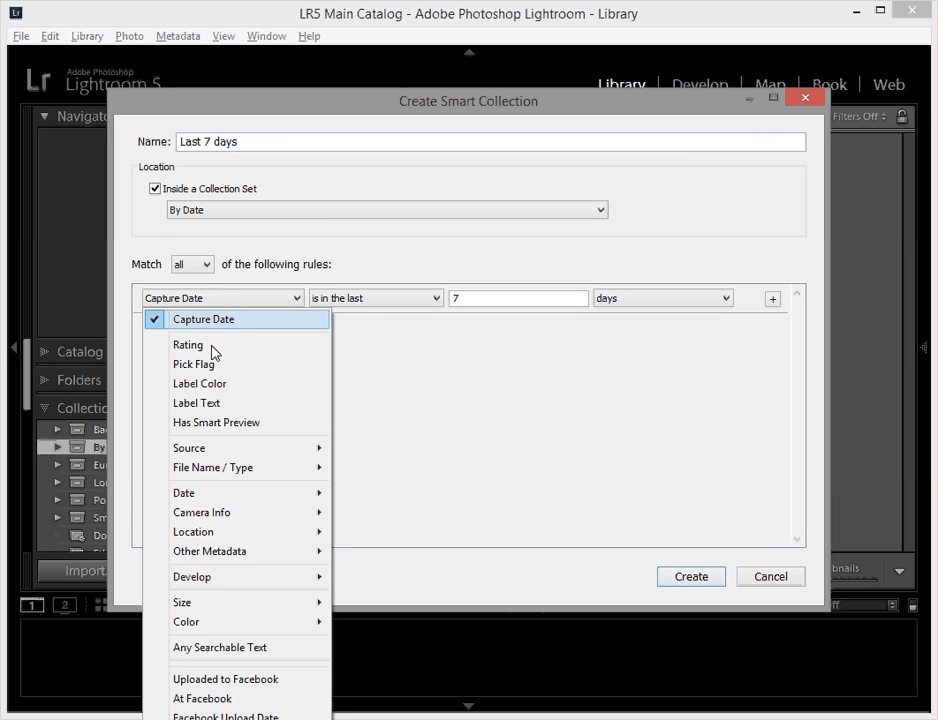
pyautogui.moveTo(228, 512)
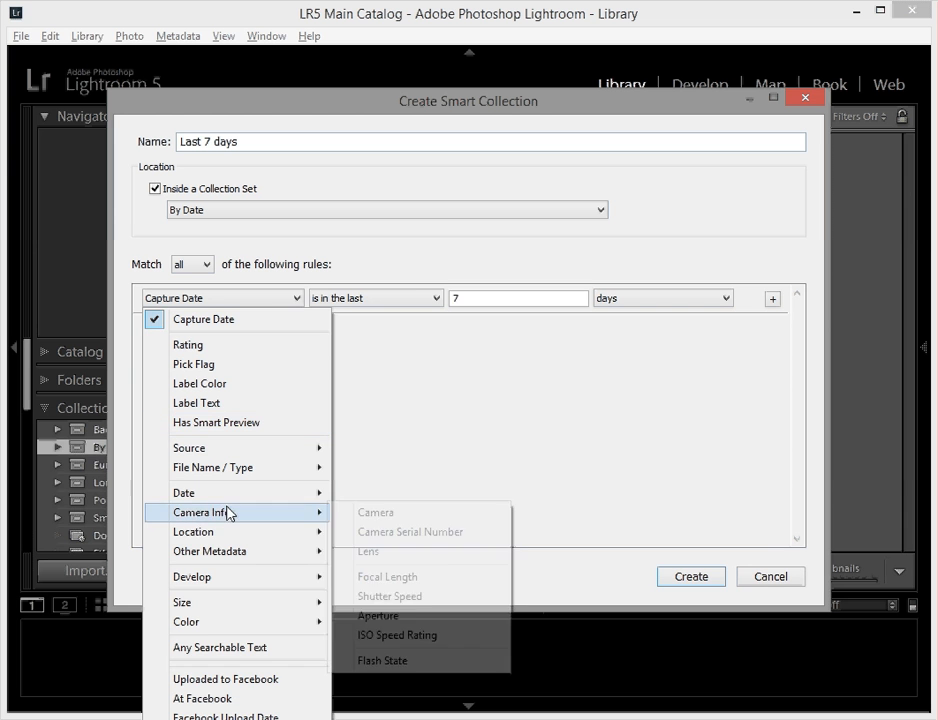
pyautogui.moveTo(184, 492)
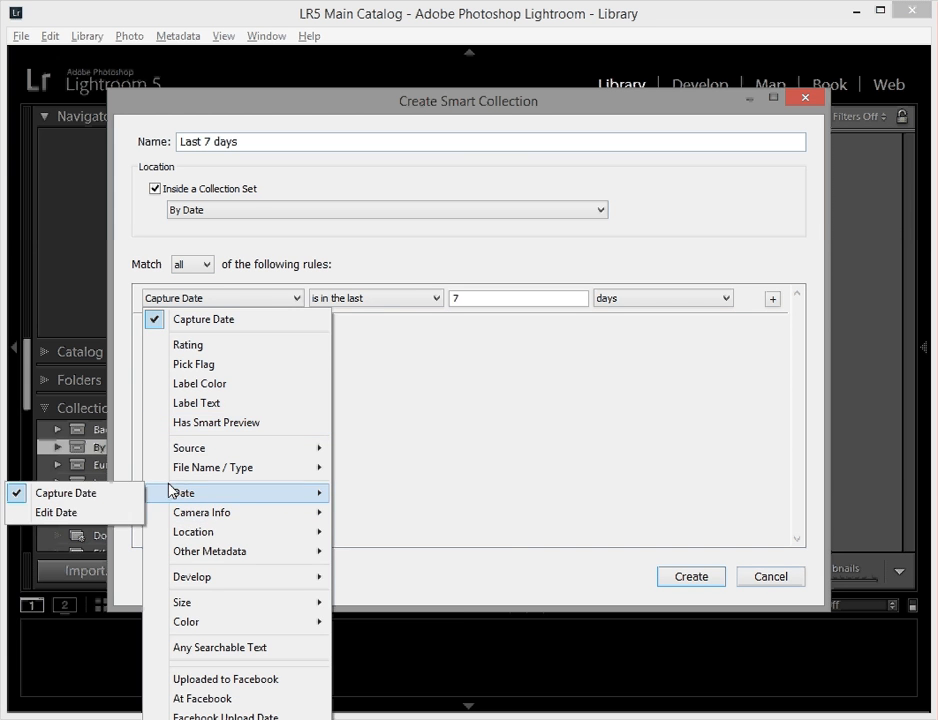
pyautogui.click(204, 320)
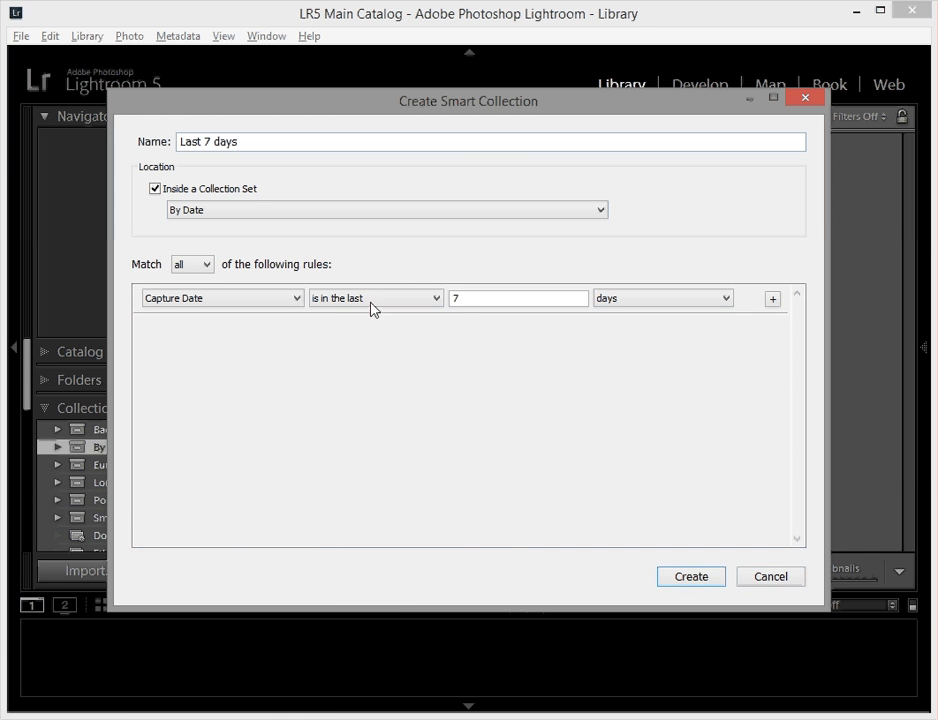
pyautogui.click(376, 296)
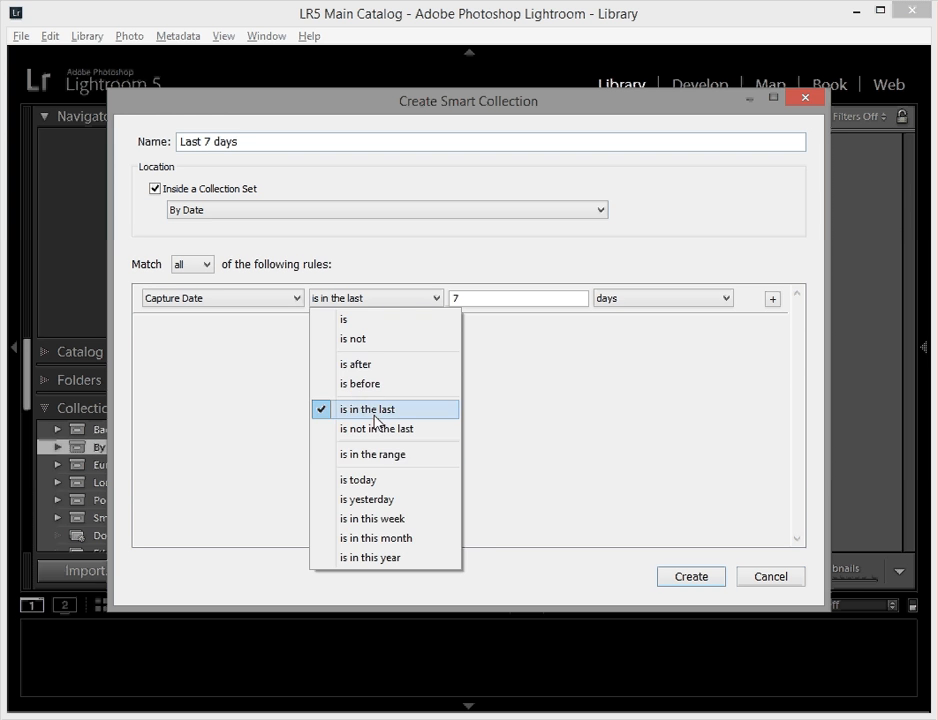
pyautogui.click(368, 408)
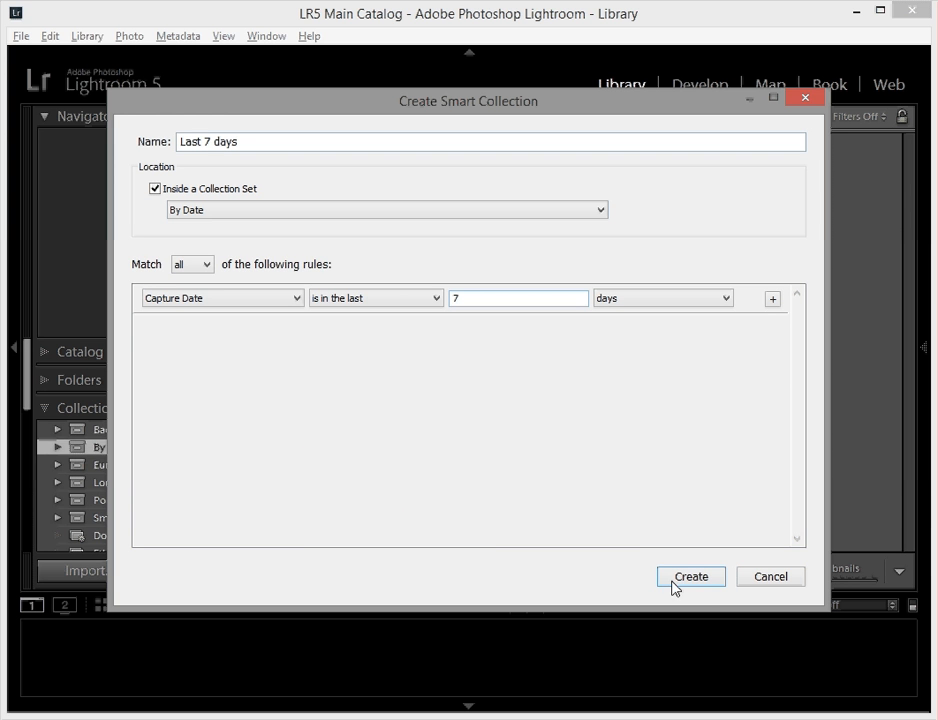
pyautogui.click(690, 576)
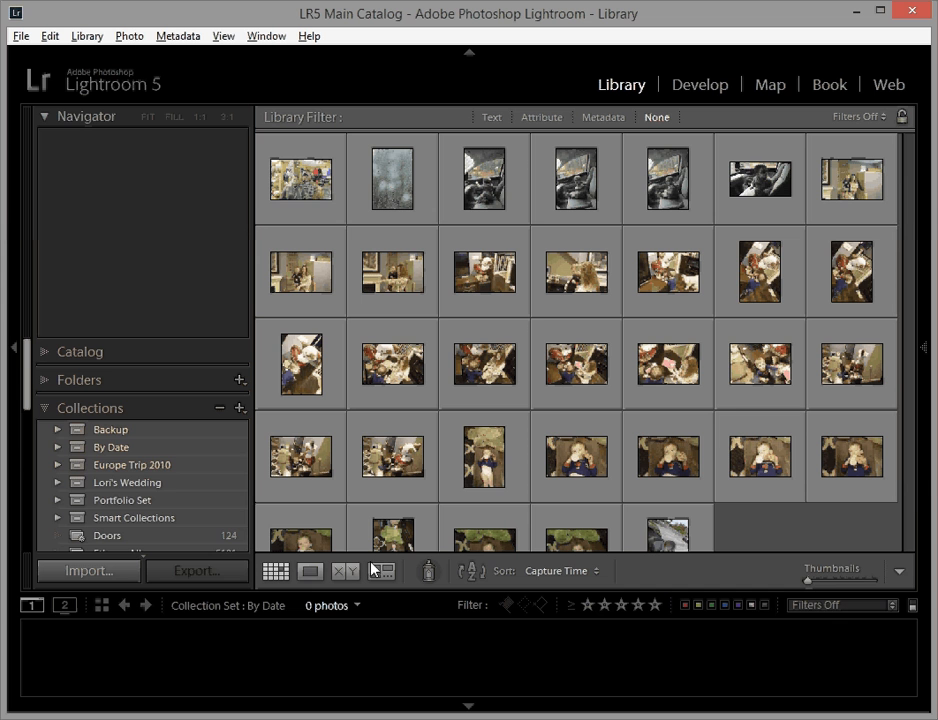
# Step: Expand By Date to show its Last 7 days collection of 33 photos
pyautogui.click(58, 448)
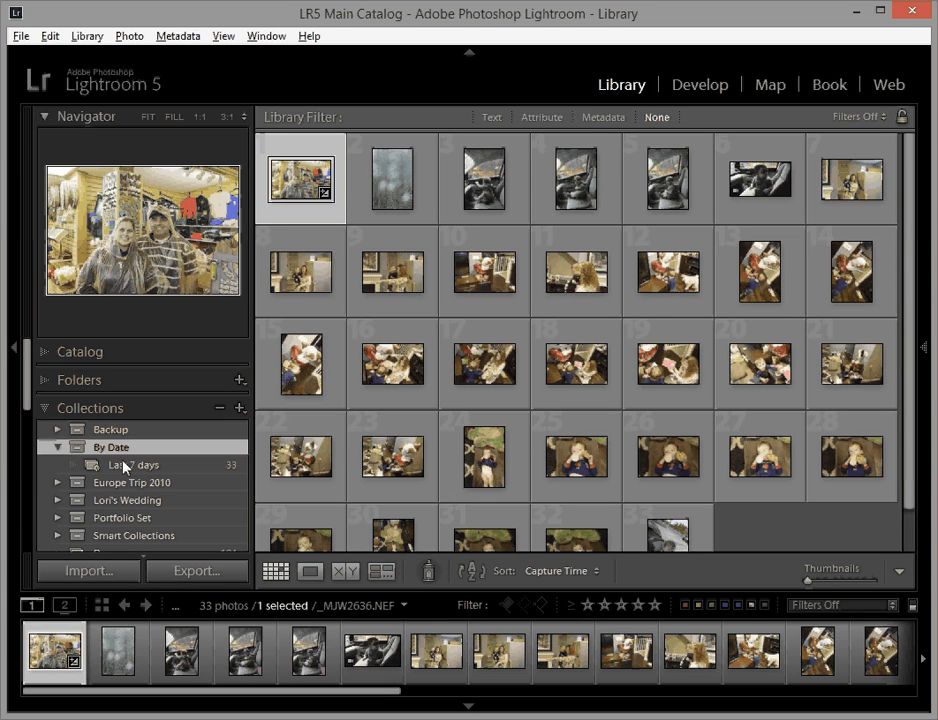
pyautogui.moveTo(132, 464)
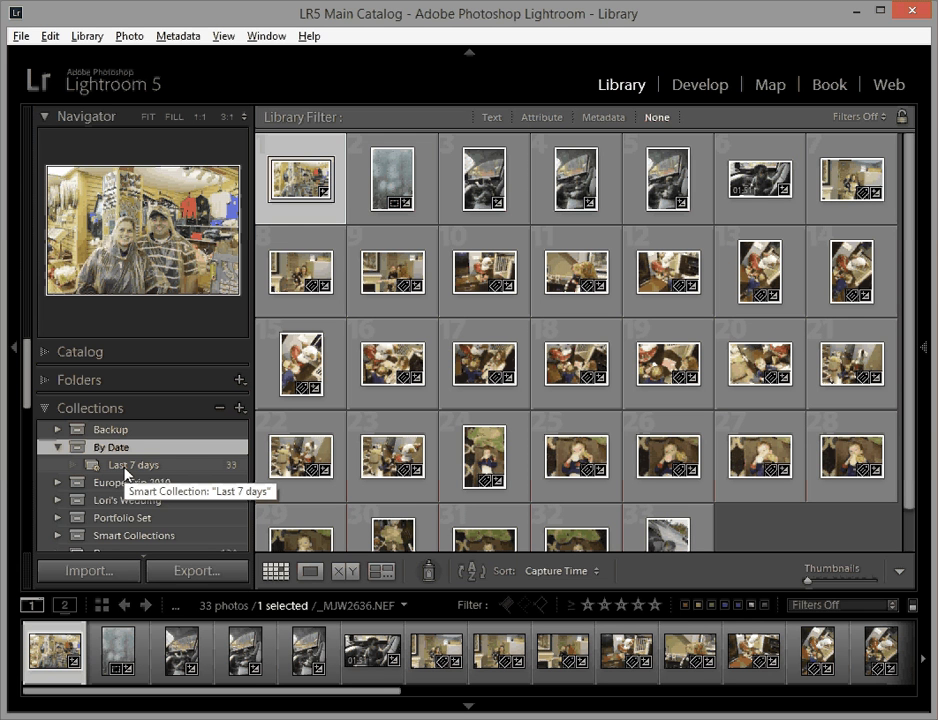
pyautogui.moveTo(416, 244)
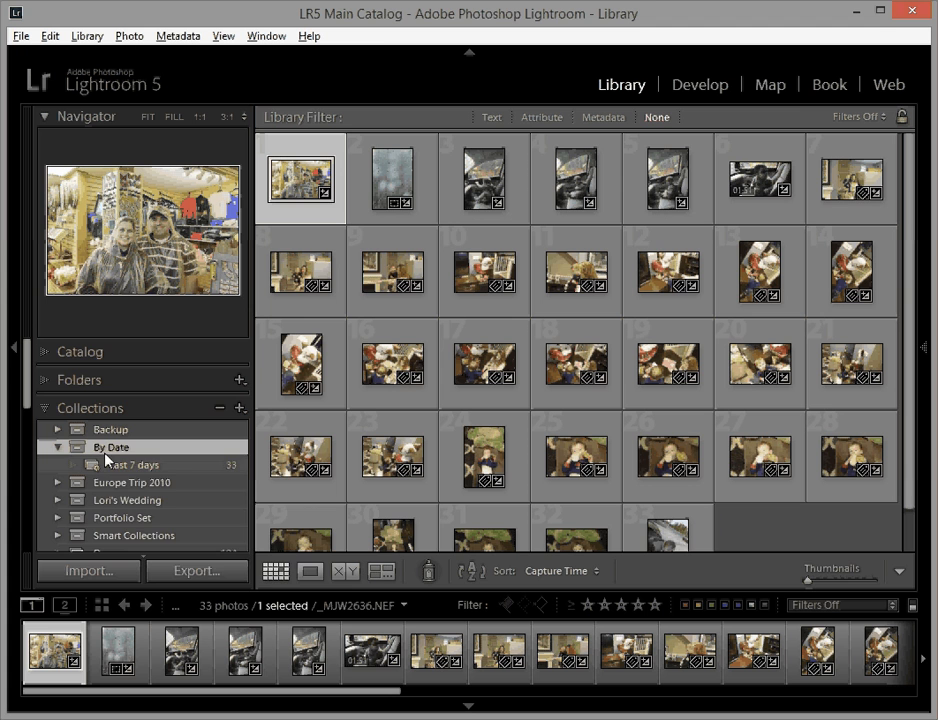
pyautogui.rightClick(112, 448)
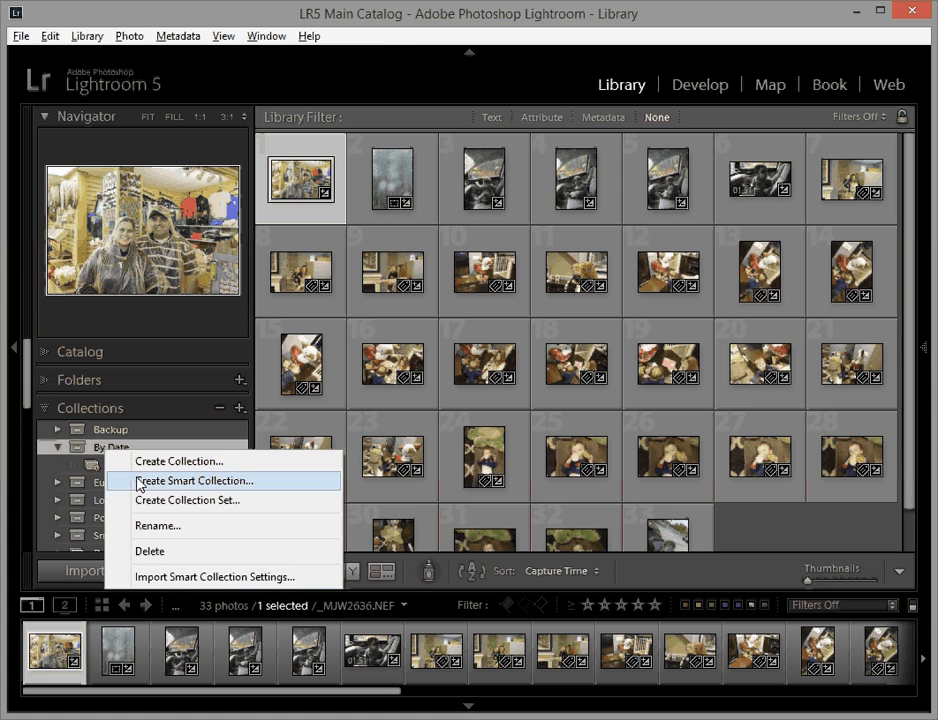
# Step: Create a 'Last 30 days' smart collection inside By Date and view its photos
pyautogui.click(194, 480)
pyautogui.write('Last 30 da')
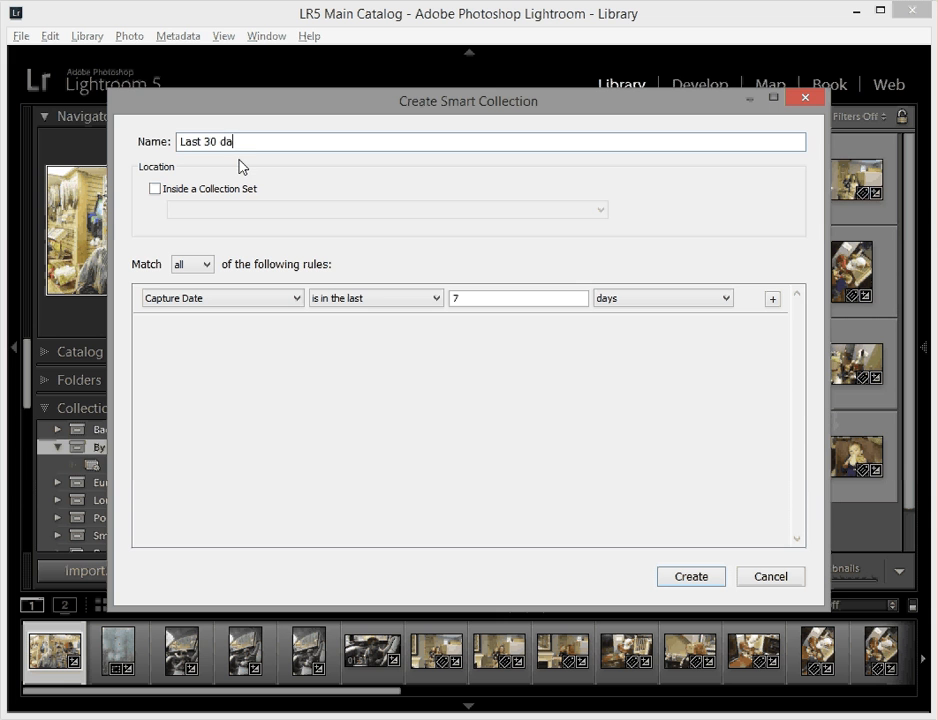
pyautogui.click(154, 188)
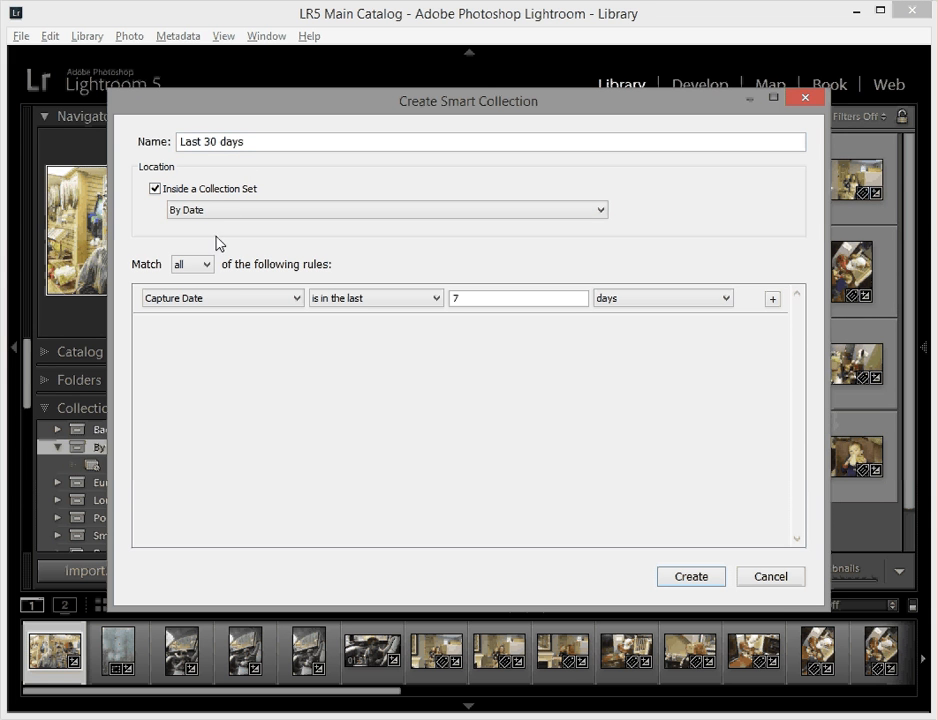
pyautogui.moveTo(504, 312)
pyautogui.write('30')
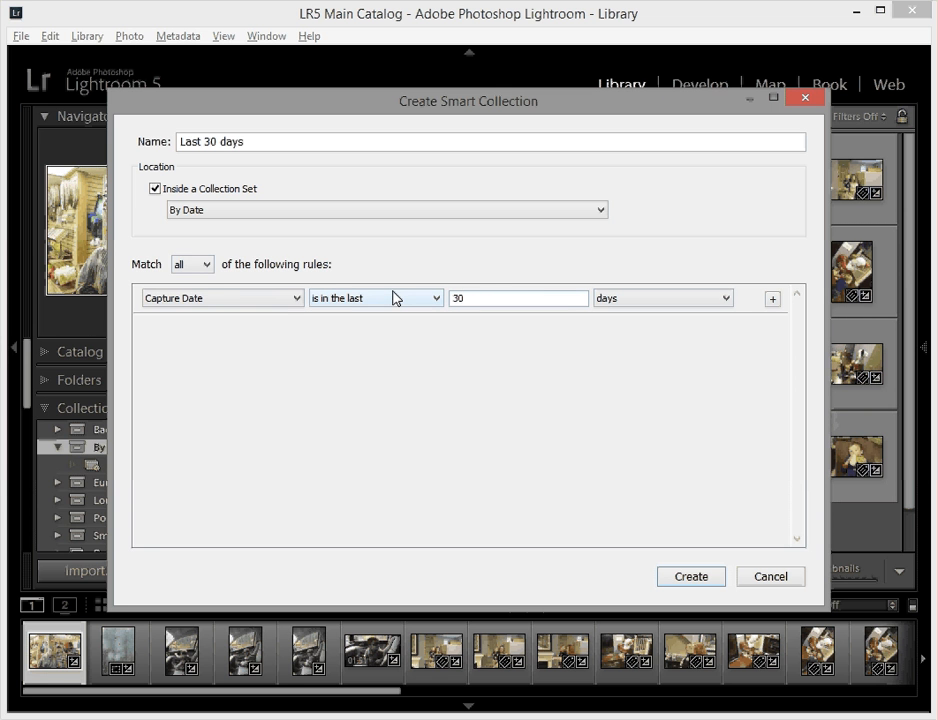
pyautogui.click(690, 576)
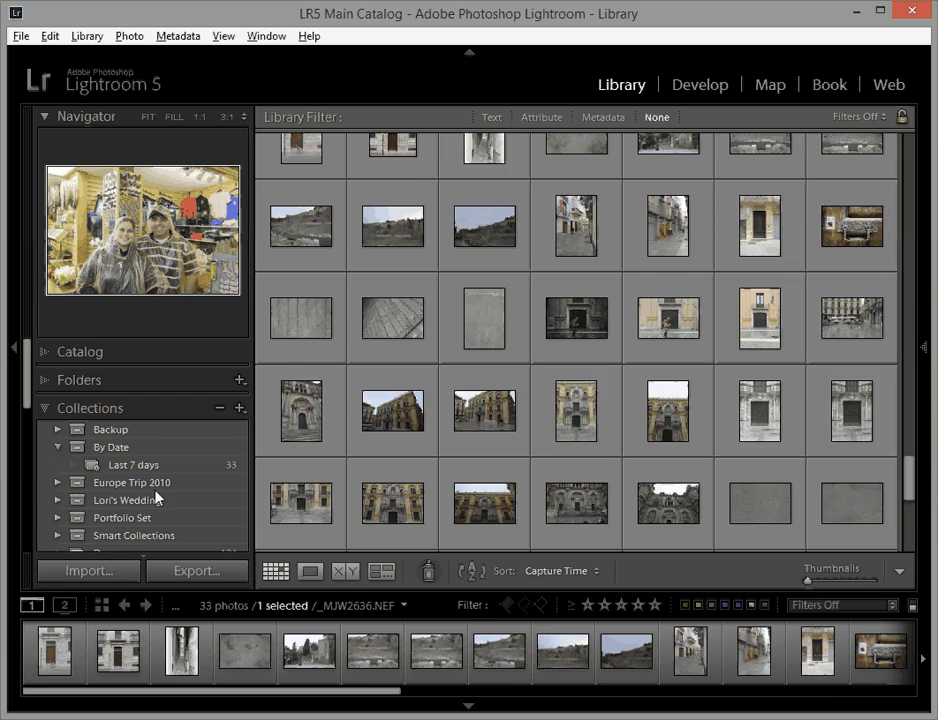
pyautogui.click(136, 482)
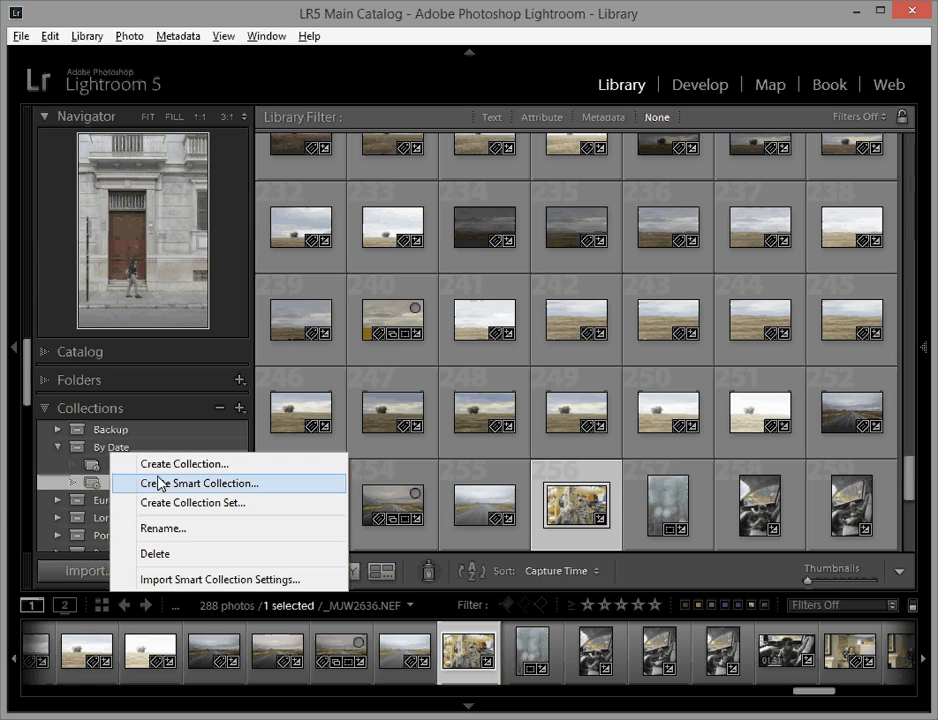
# Step: Create a 'Last 90 days' smart collection inside By Date, showing 1359 photos
pyautogui.click(200, 482)
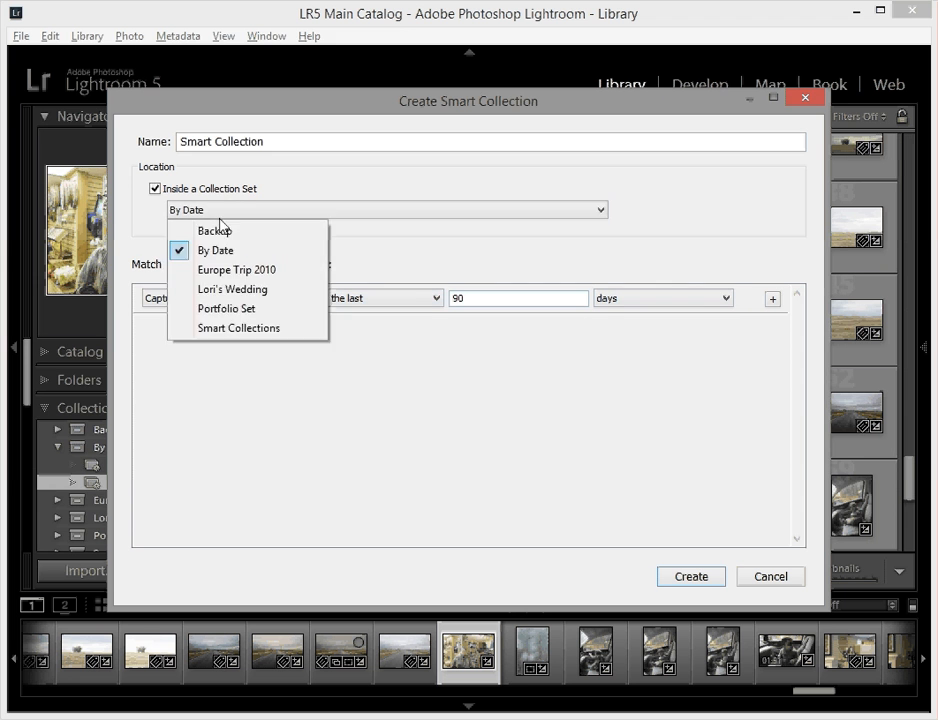
pyautogui.write('Last 90 days')
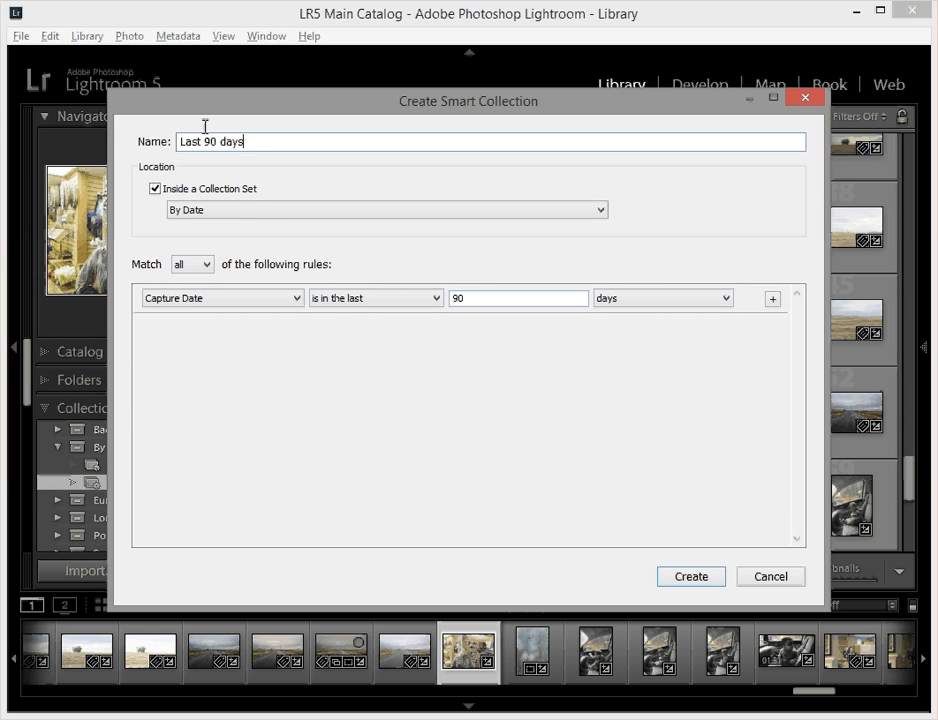
pyautogui.click(690, 576)
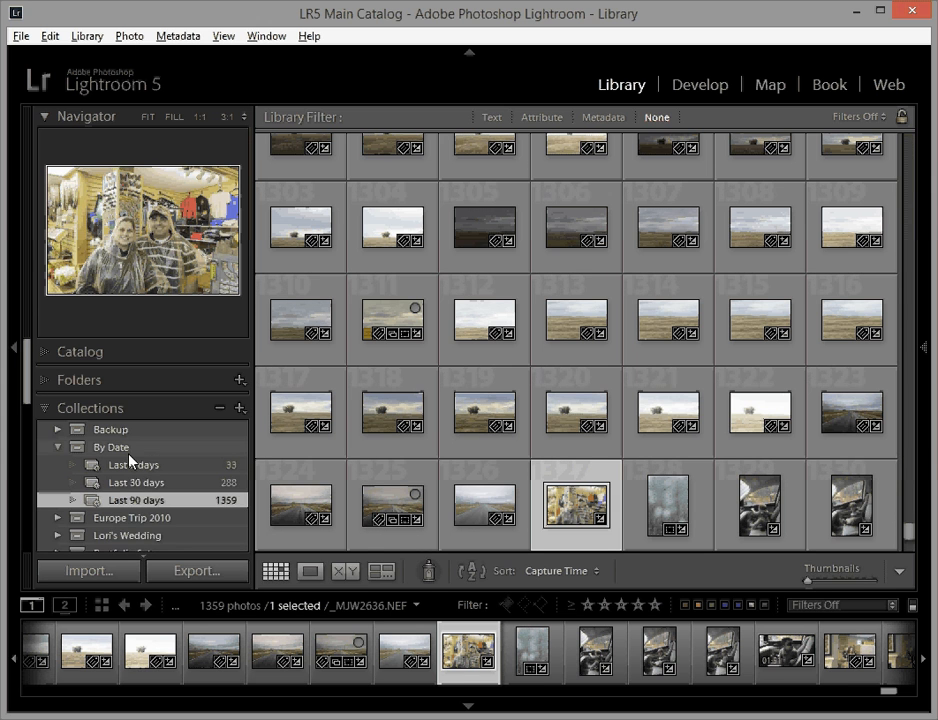
# Step: Create a 'Last 365 days' smart collection inside By Date with the rule value 365 days
pyautogui.click(240, 408)
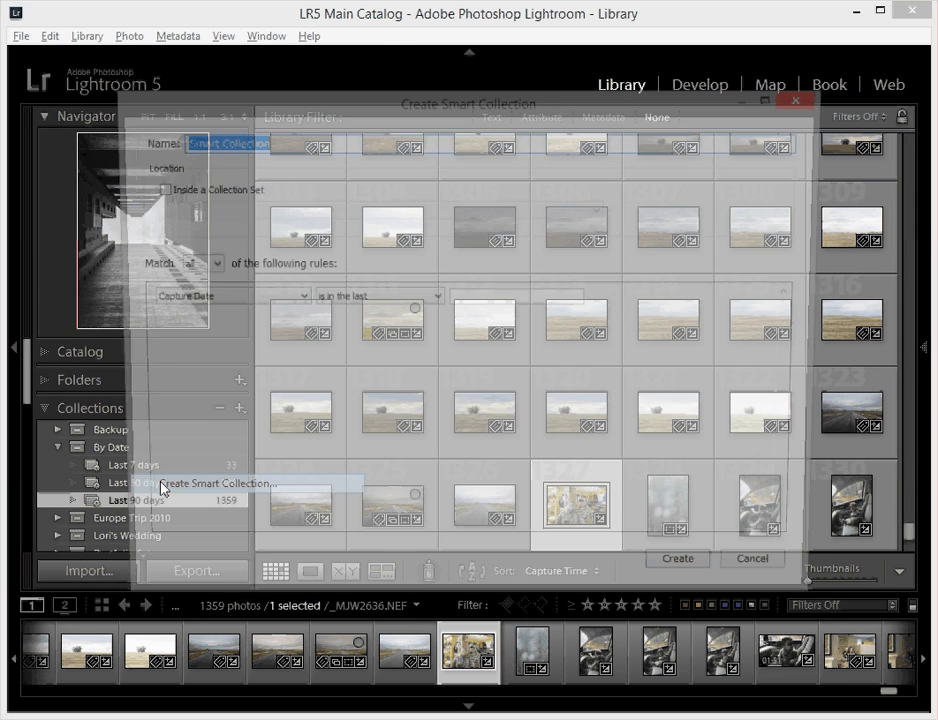
pyautogui.write('Last y')
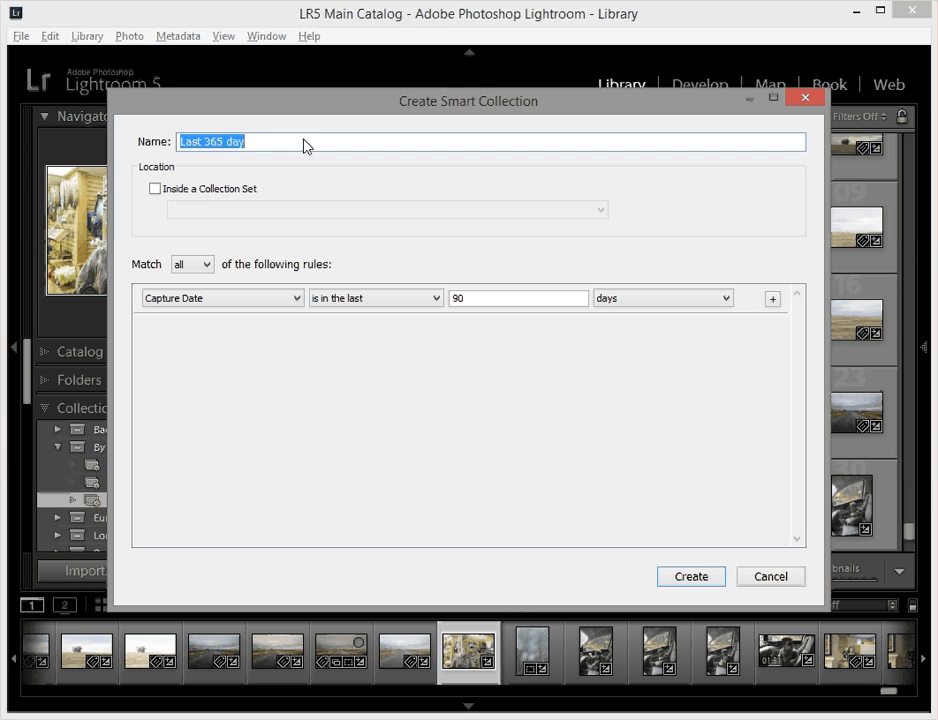
pyautogui.write('Last 36')
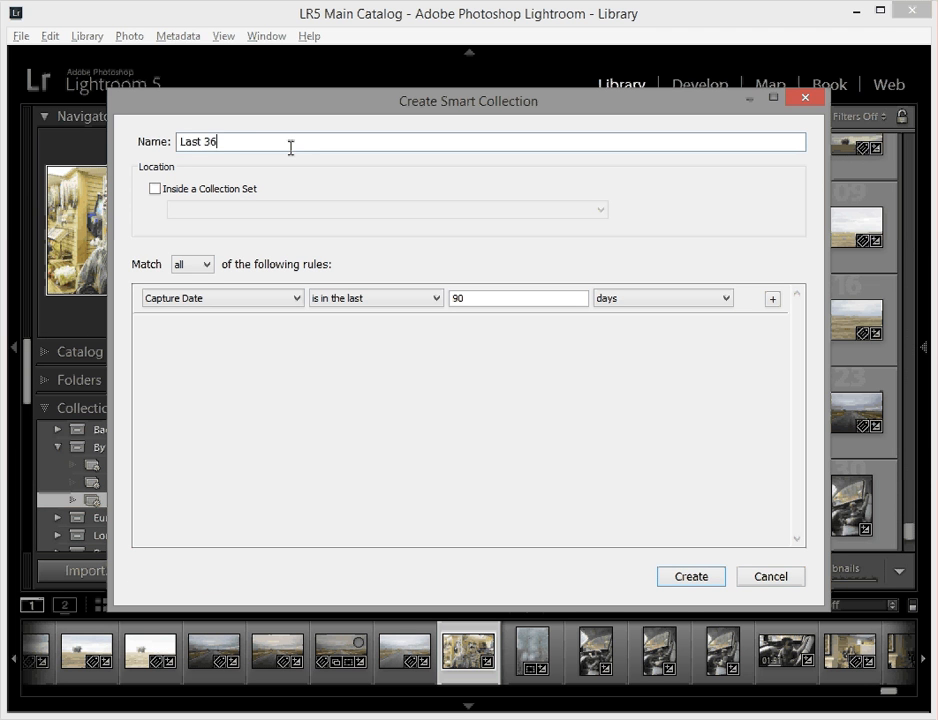
pyautogui.write('5 days')
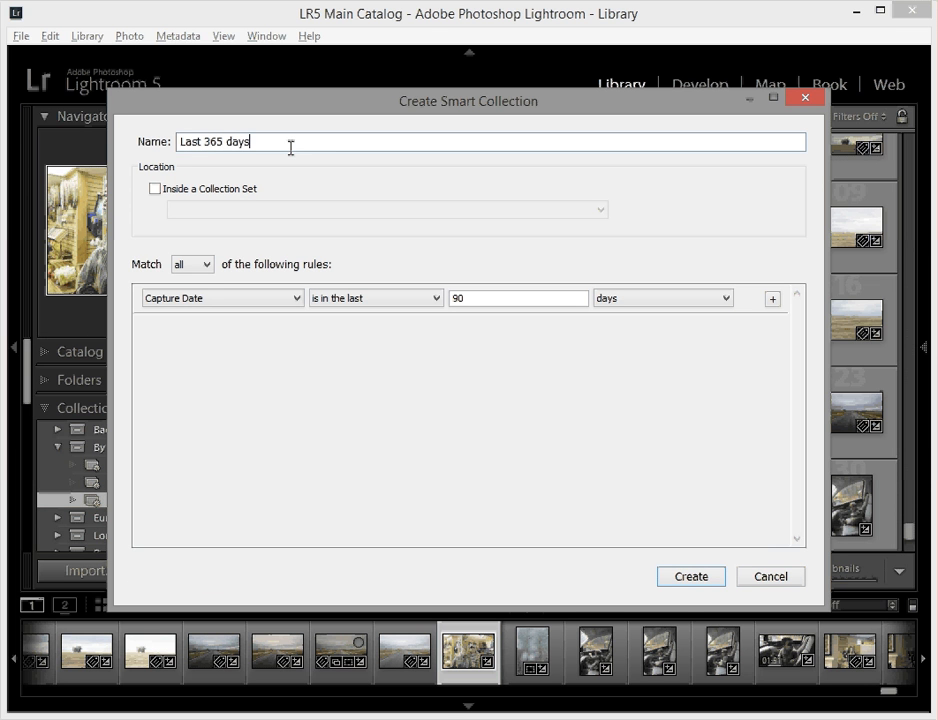
pyautogui.click(156, 188)
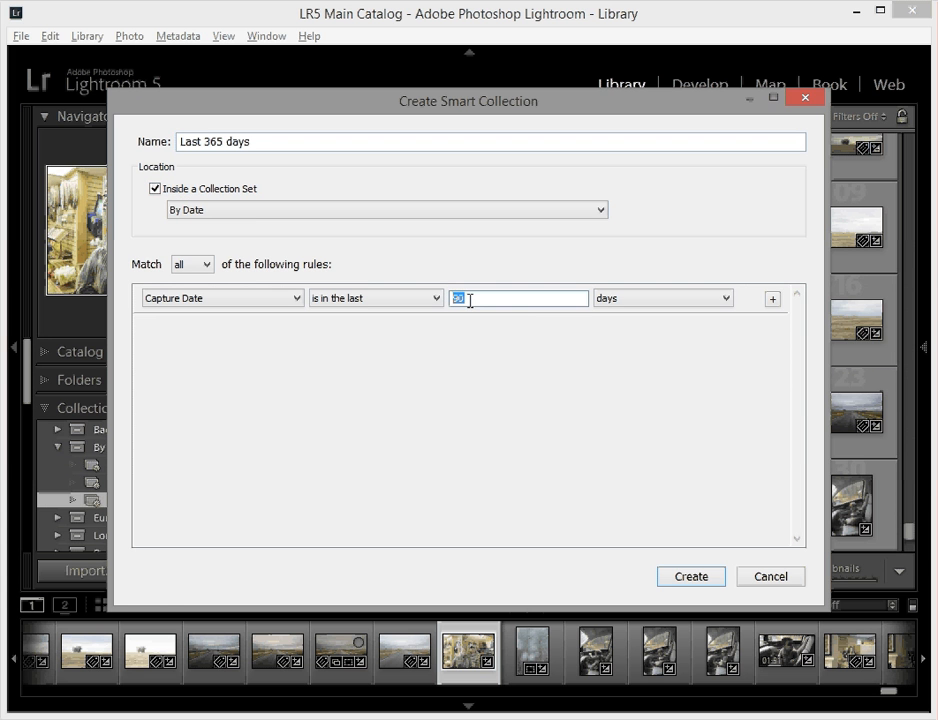
pyautogui.write('365')
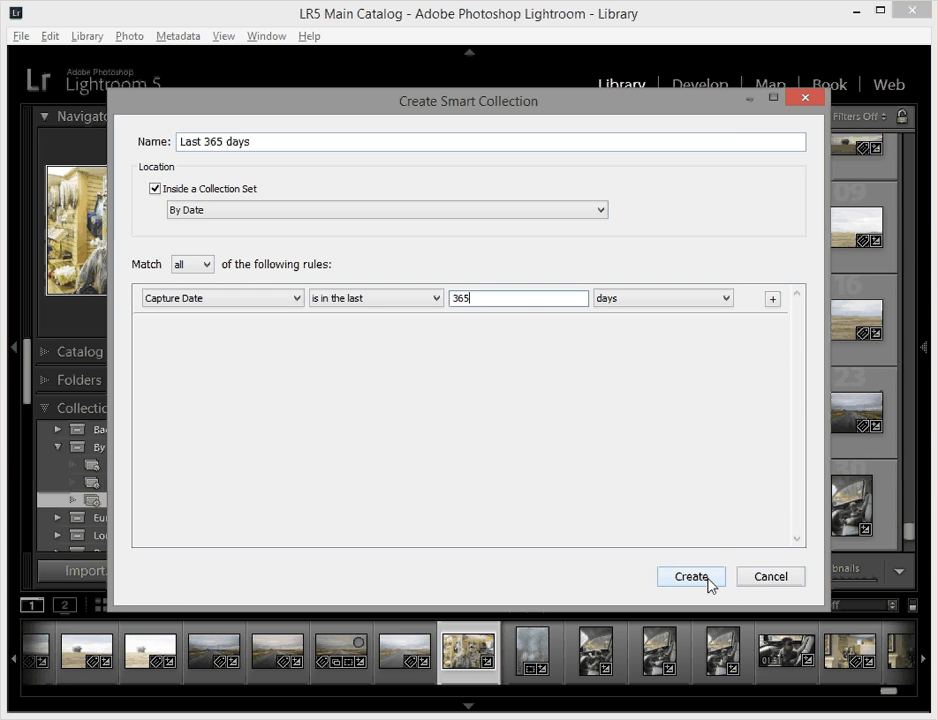
pyautogui.click(690, 576)
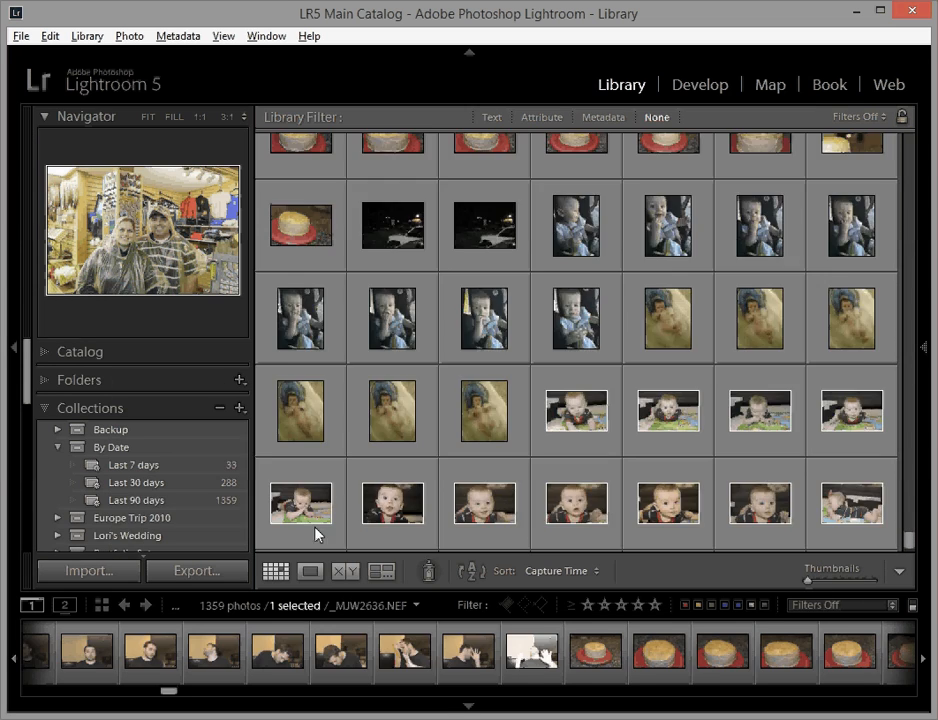
# Step: Review the Last 7 days collection, then browse the 288 photos in Last 30 days
pyautogui.click(134, 516)
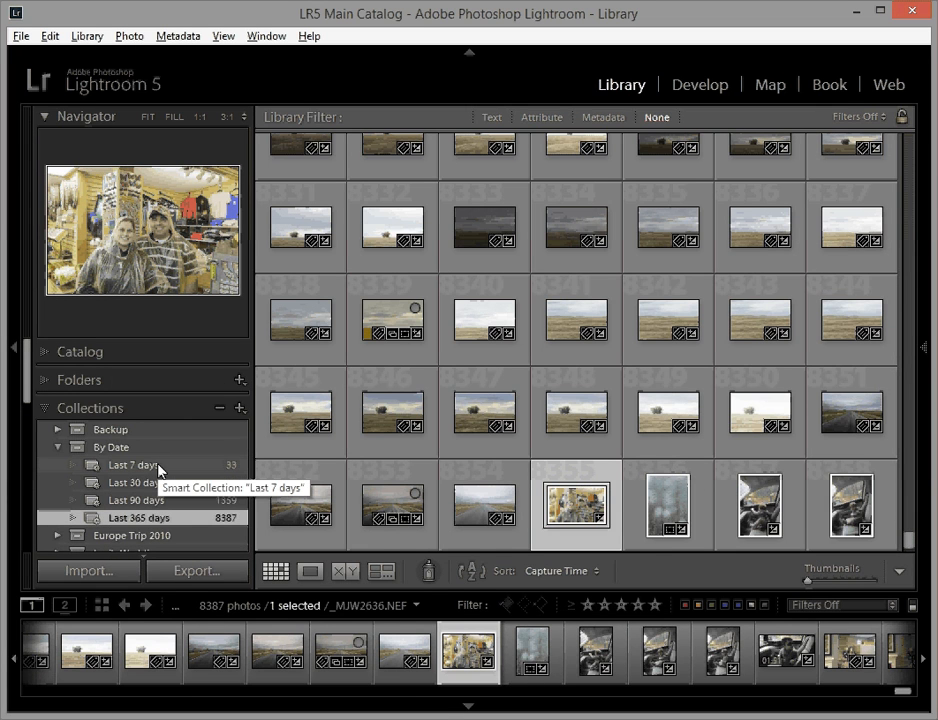
pyautogui.click(136, 464)
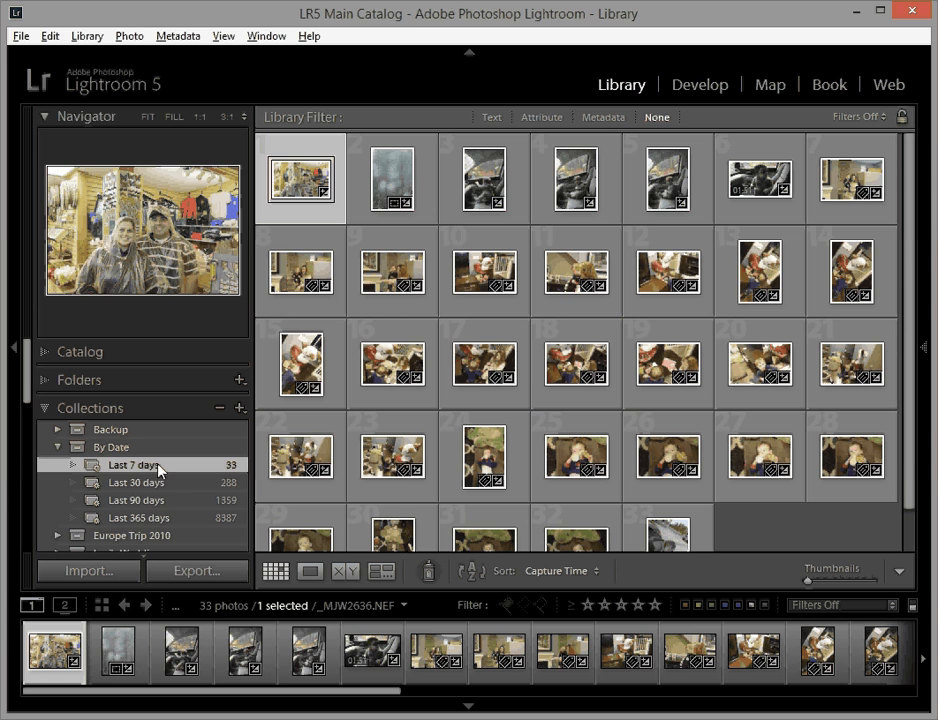
pyautogui.click(136, 482)
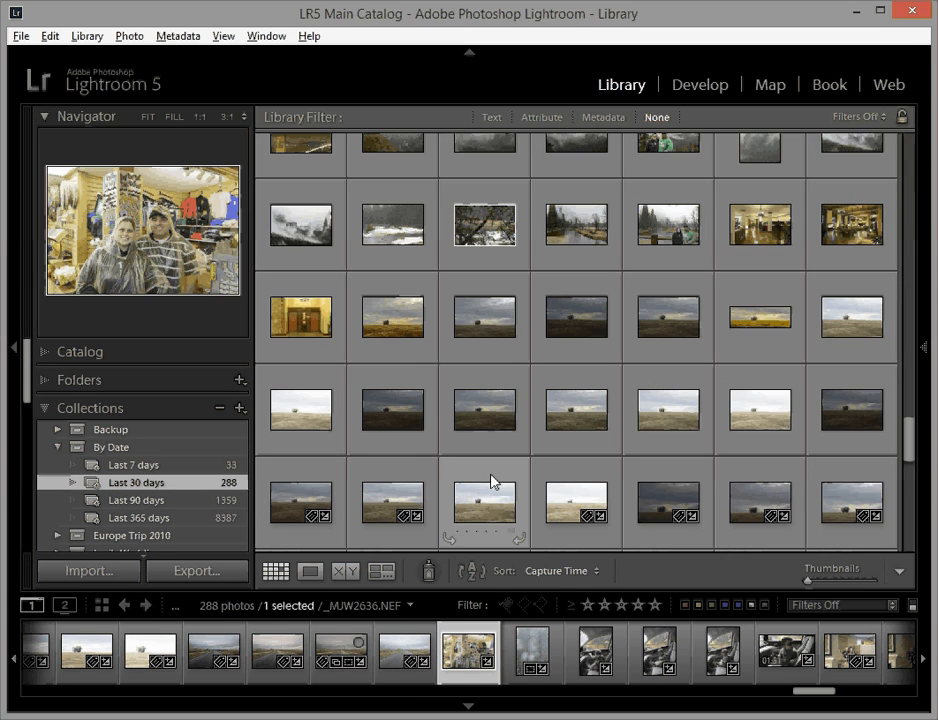
pyautogui.scroll(-3)
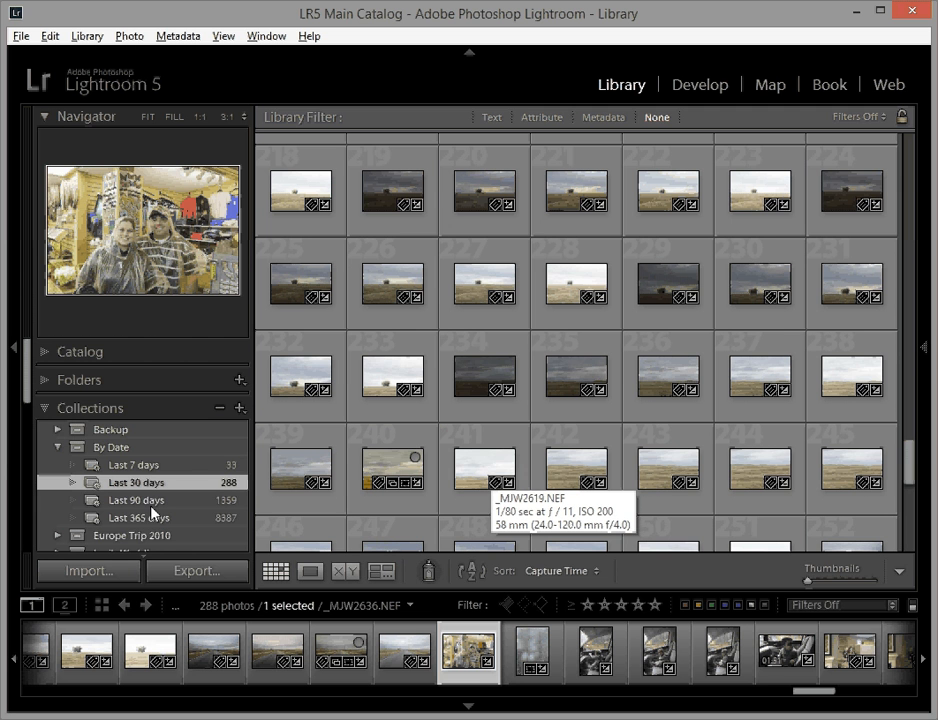
pyautogui.moveTo(132, 464)
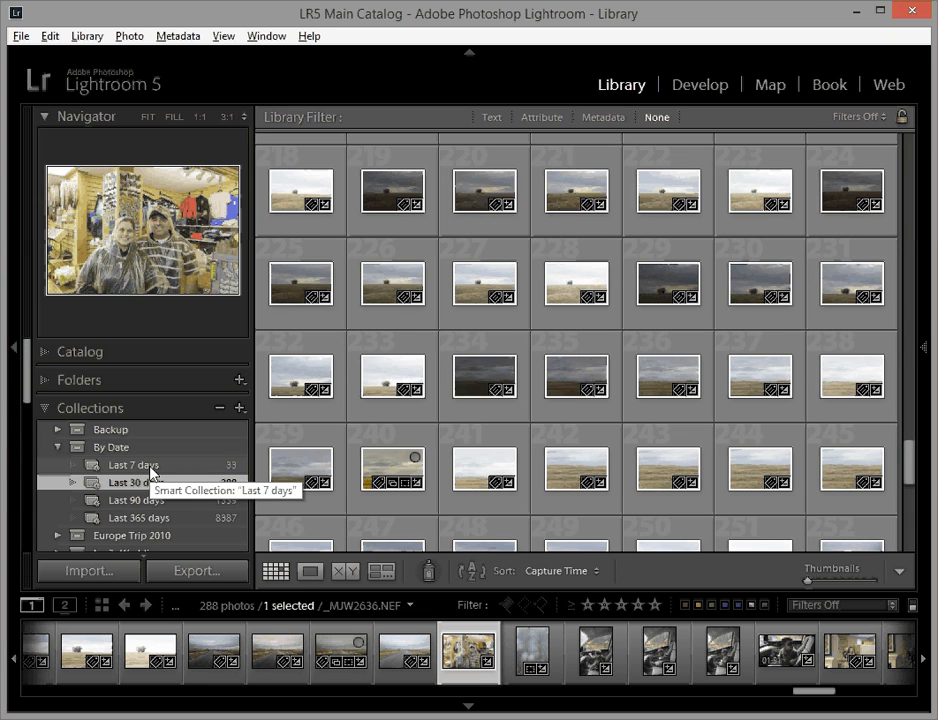